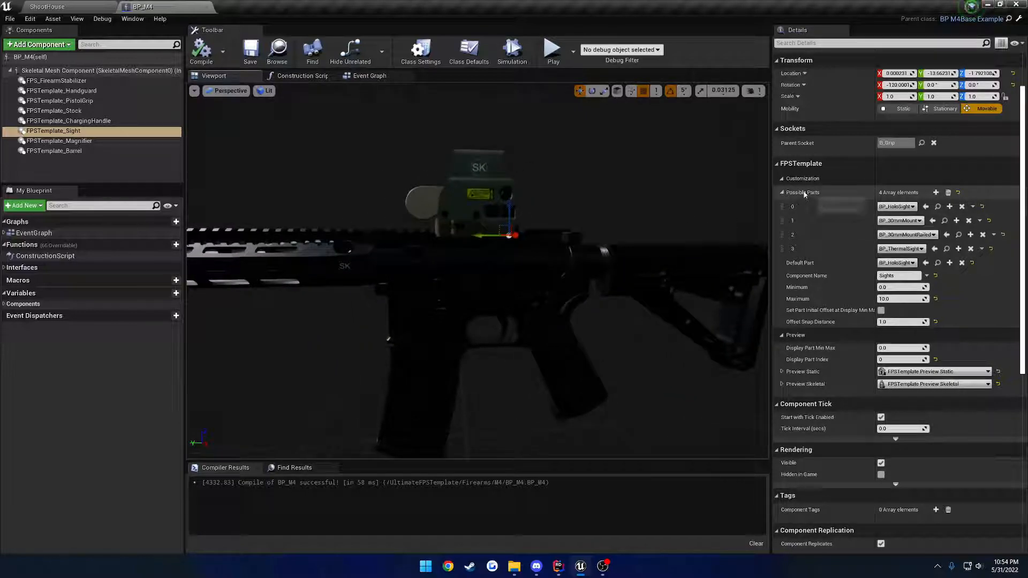
pyautogui.moveTo(803, 192)
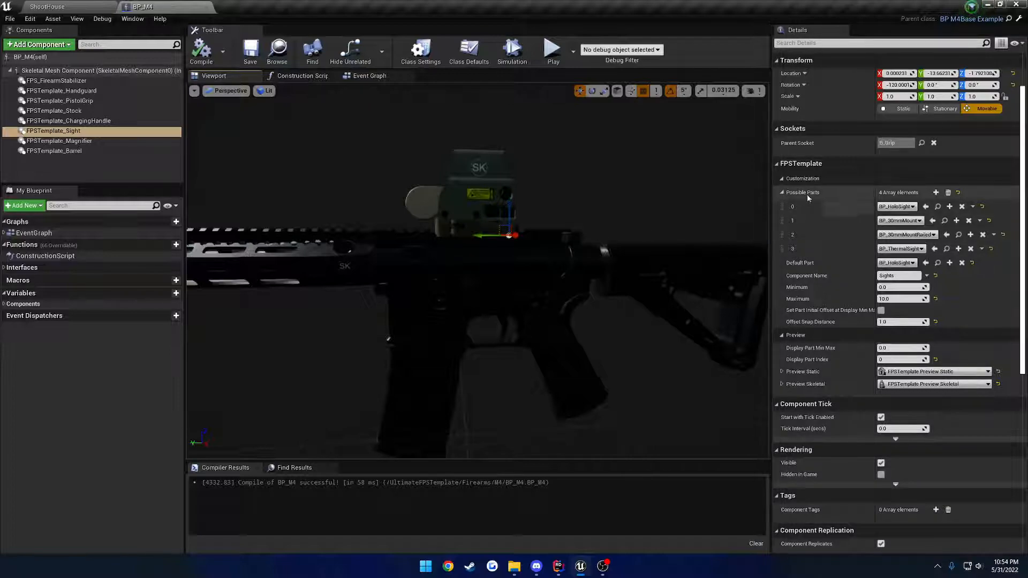
# - In the M4 event graph, add an Add Part call on FPSTemplate Sight and choose a part class
pyautogui.click(369, 75)
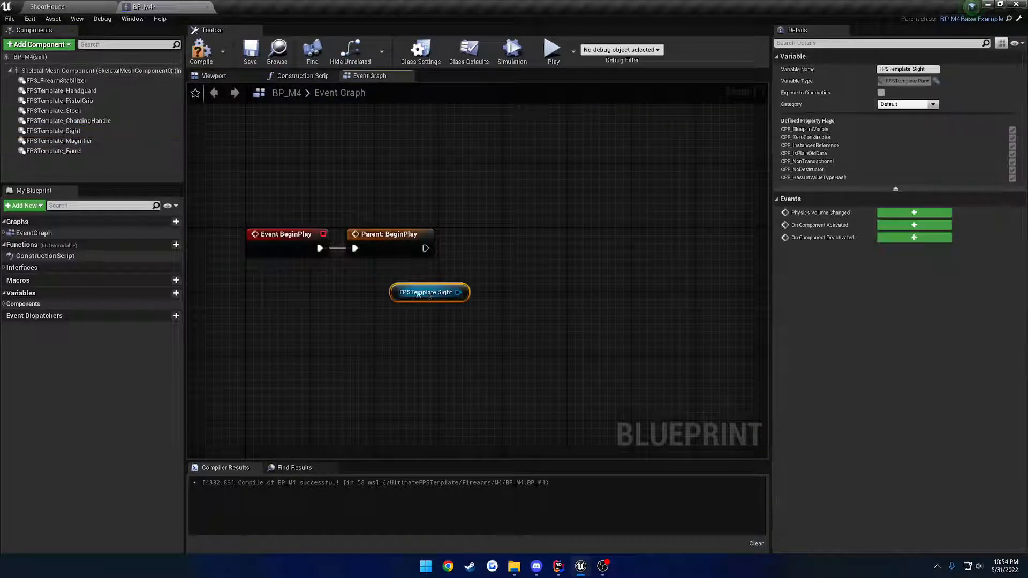
pyautogui.moveTo(460, 292); pyautogui.dragTo(501, 285)
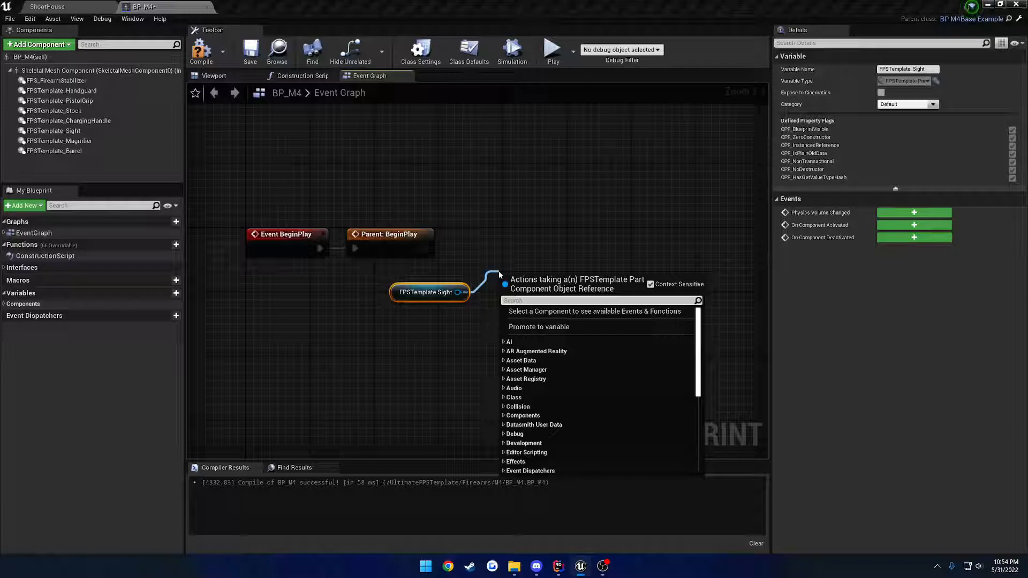
pyautogui.write('addp')
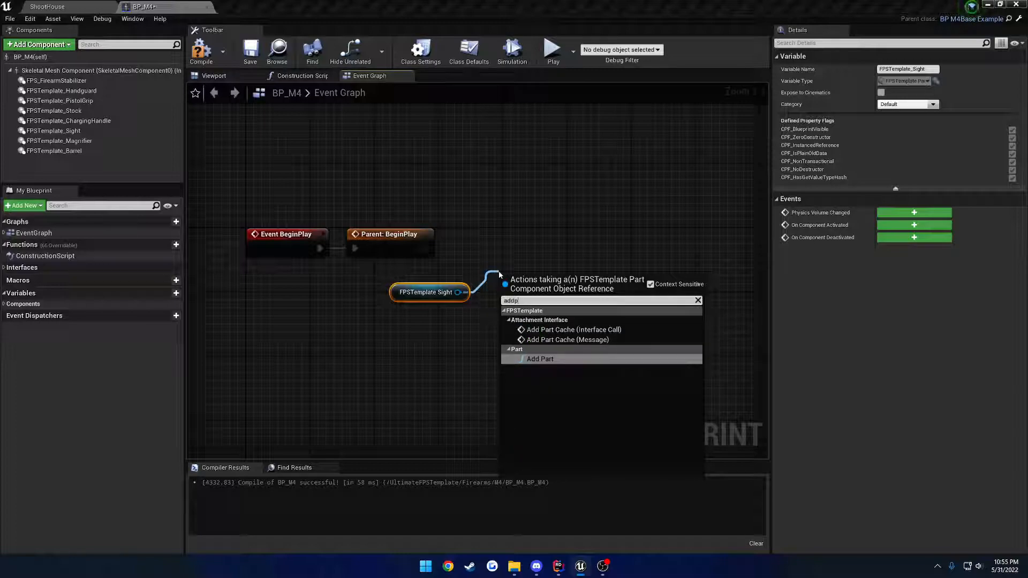
pyautogui.click(539, 359)
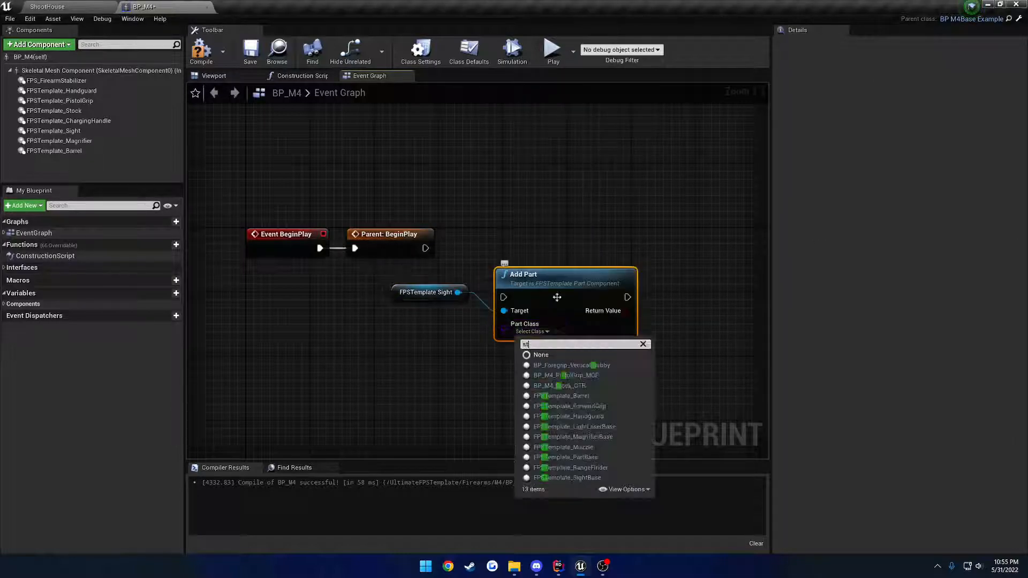
pyautogui.moveTo(596, 457)
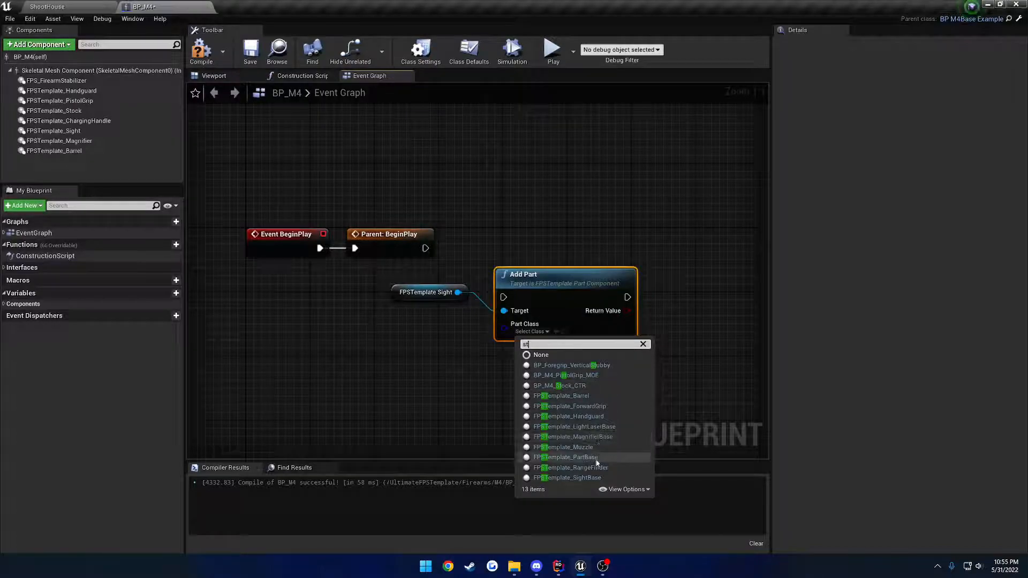
pyautogui.click(561, 386)
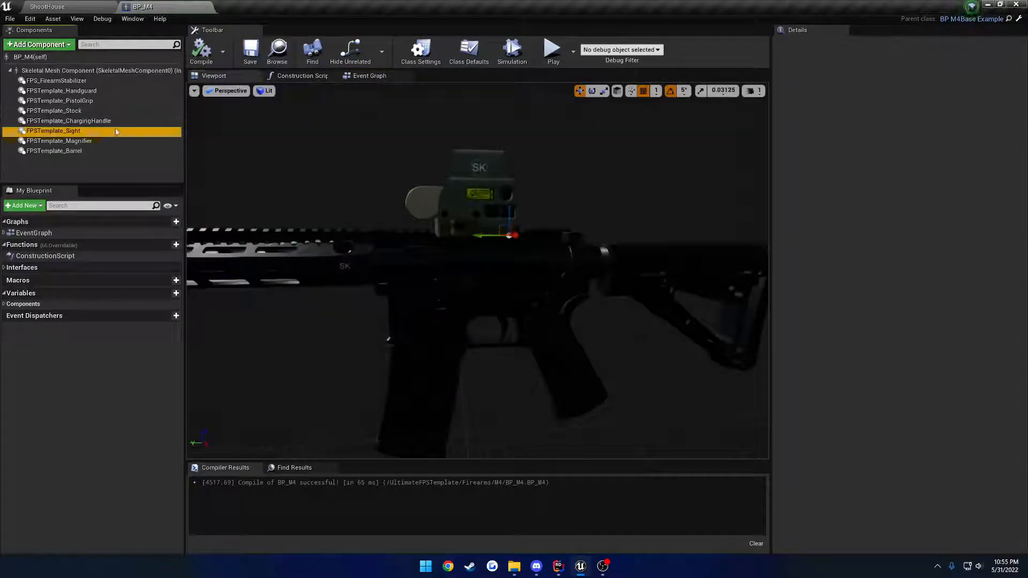
# - Select FPSTemplate_Sight to list its four possible sight parts
pyautogui.click(53, 131)
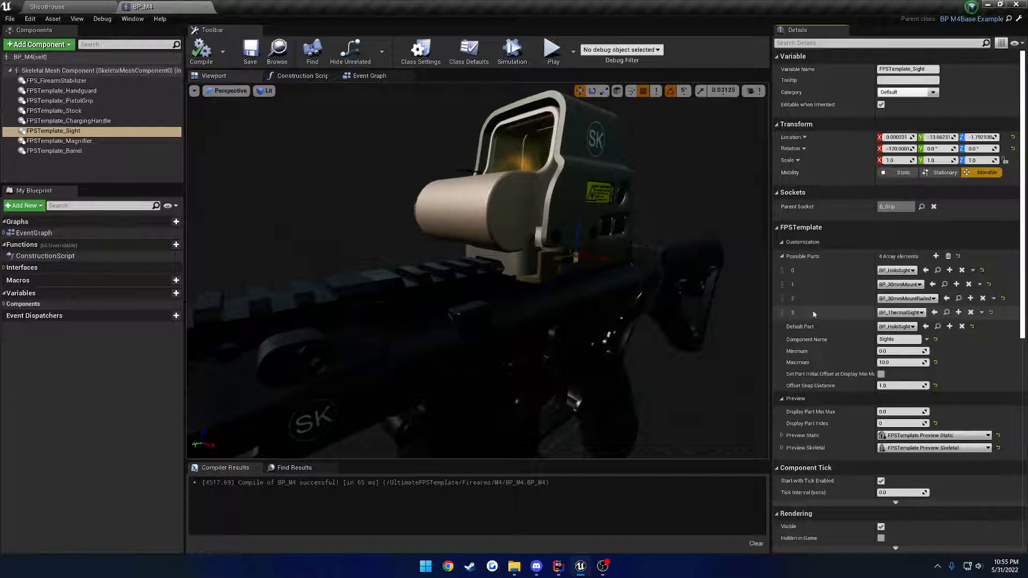
pyautogui.moveTo(803, 326)
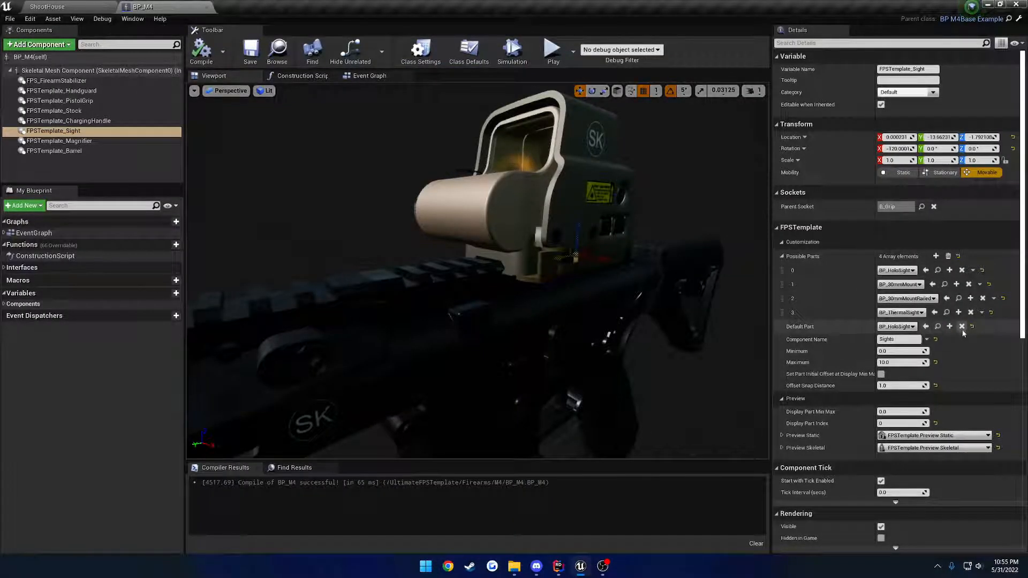
# - Play the ShootHouse level, stop, play again, then eject to regain editor control
pyautogui.click(46, 7)
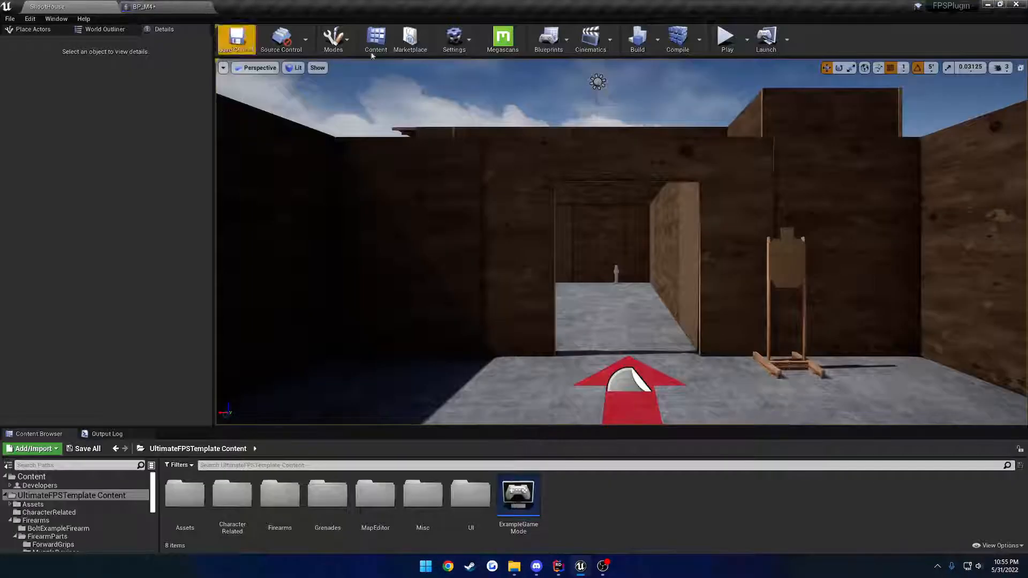
pyautogui.click(726, 38)
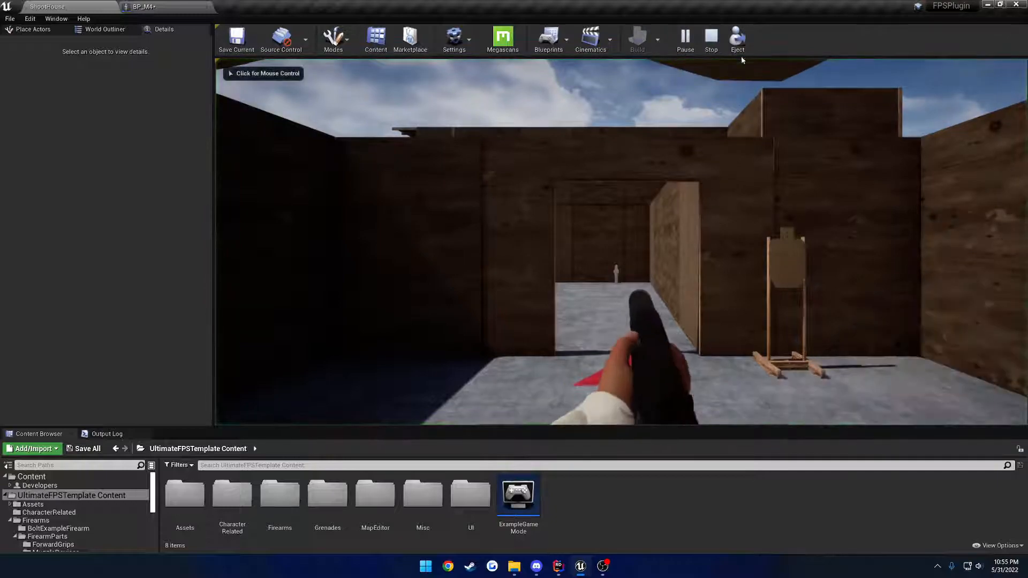
pyautogui.click(710, 38)
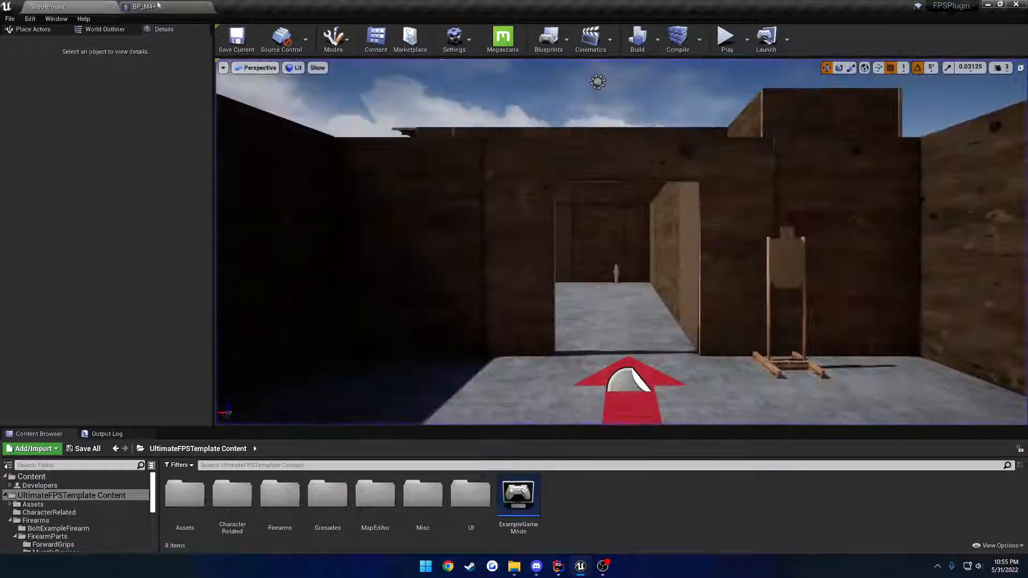
pyautogui.click(140, 6)
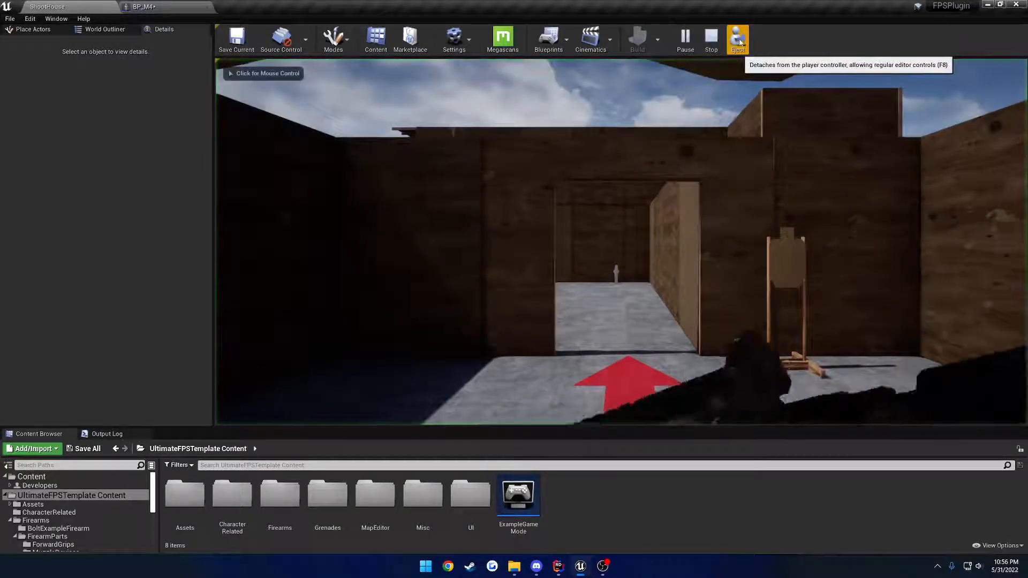
pyautogui.click(737, 38)
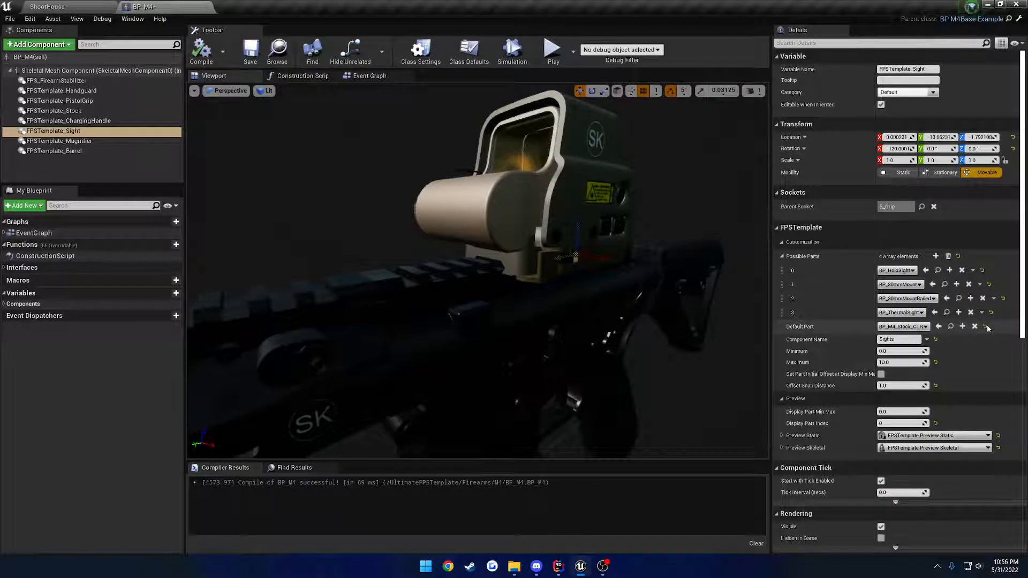
# - Reset the sight's Default Part to BP_HoloSight
pyautogui.click(903, 326)
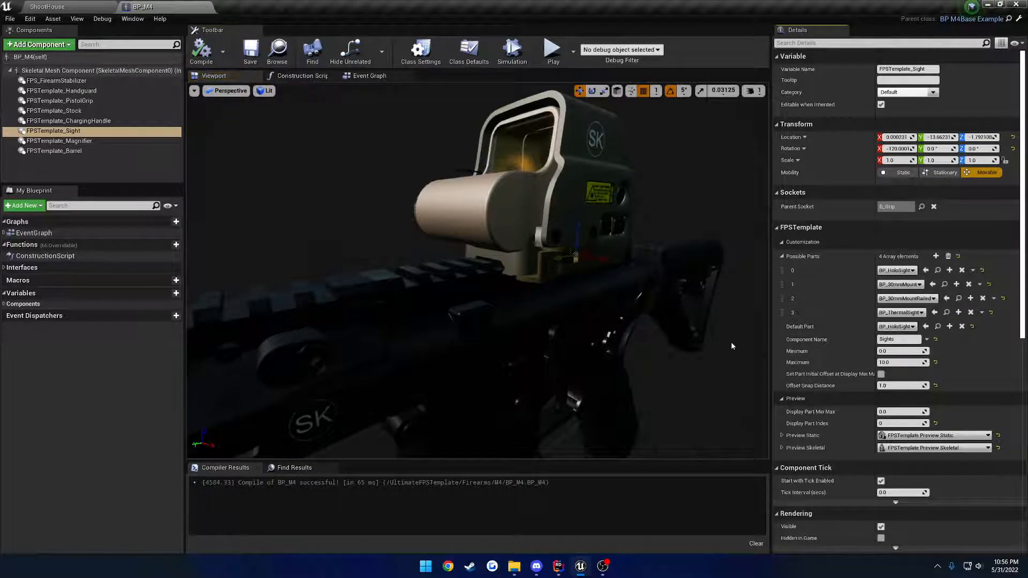
pyautogui.moveTo(831, 339)
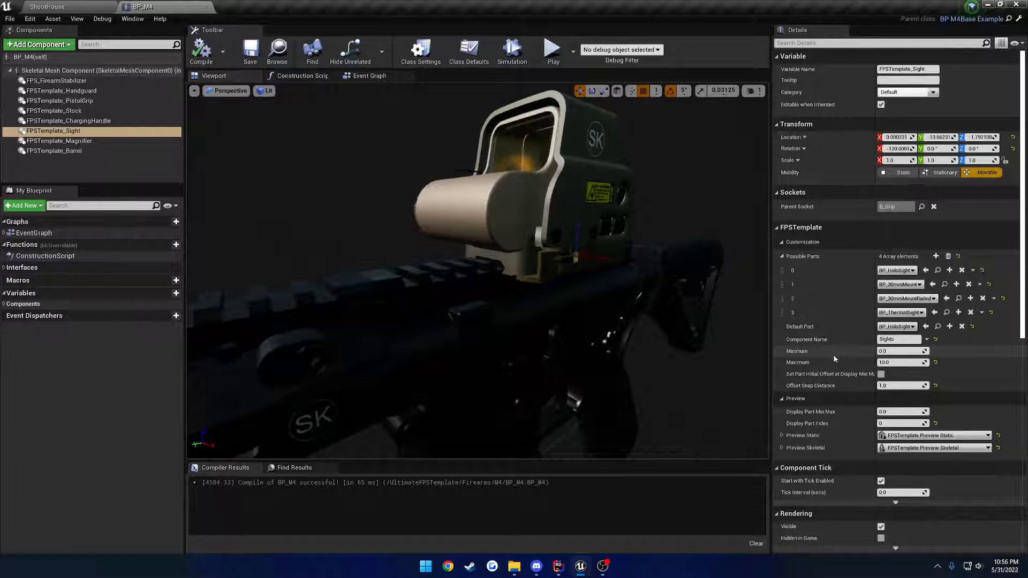
pyautogui.moveTo(798, 362)
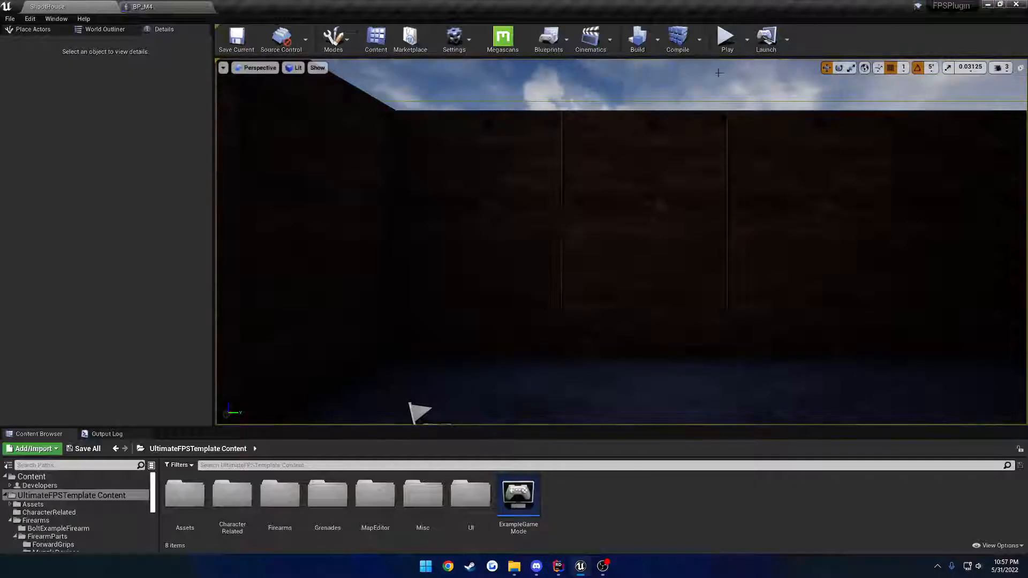
# - Play ShootHouse and preview Sights options in the rifle customization menu
pyautogui.click(727, 39)
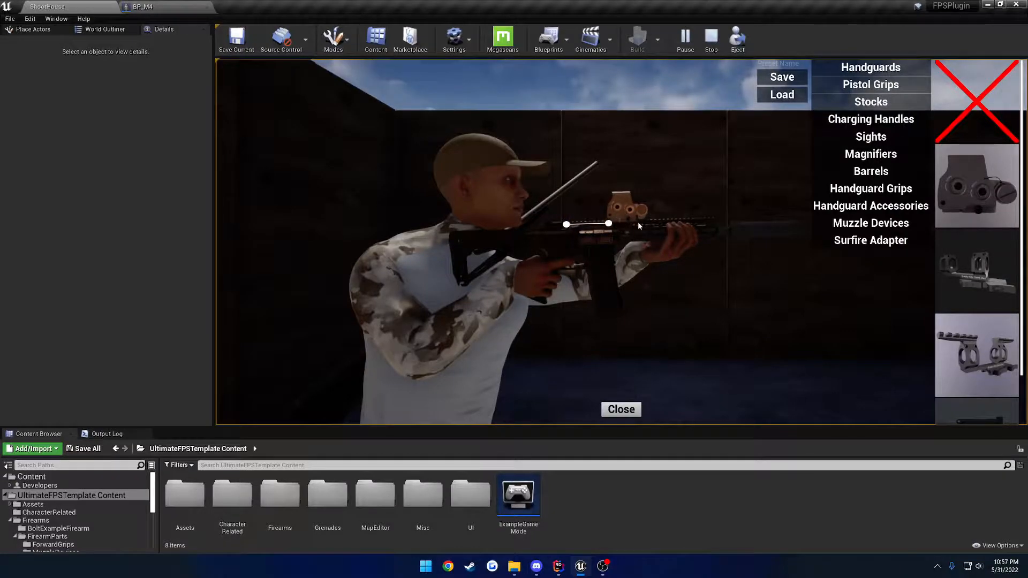
pyautogui.click(620, 409)
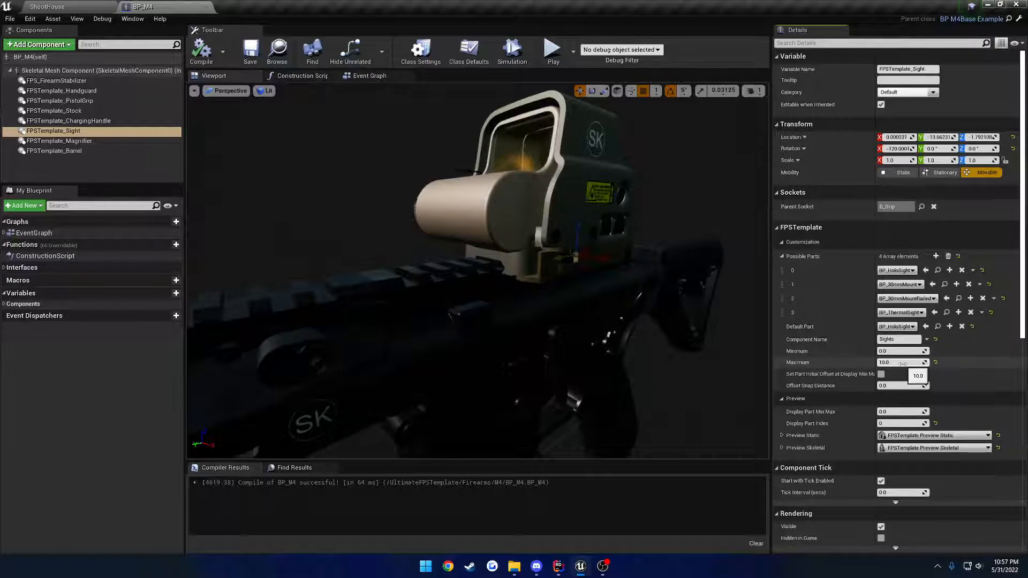
# - Play-test the M4 with stock options, close the customization menu, and return to BP_M4
pyautogui.click(55, 111)
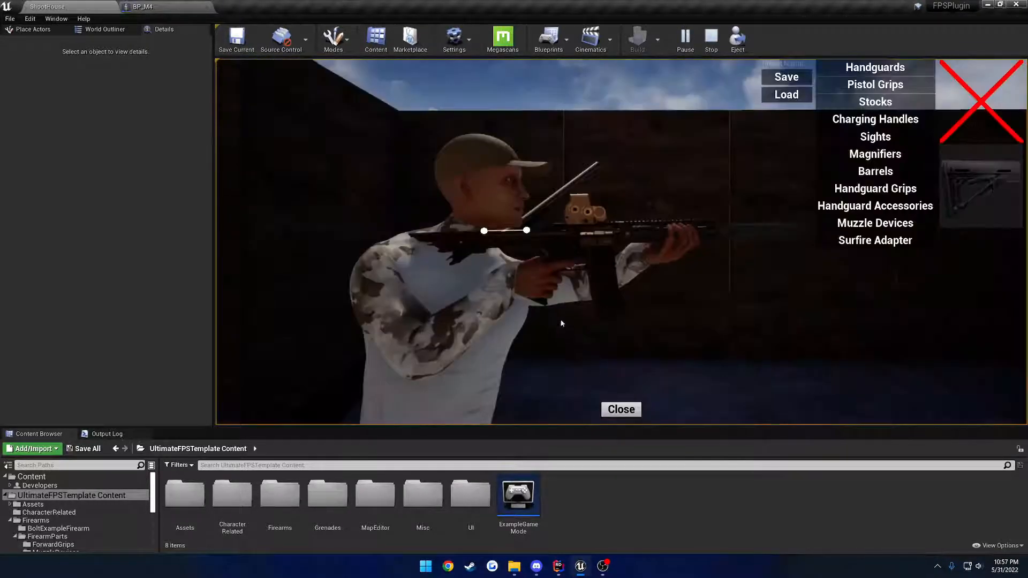
pyautogui.click(620, 409)
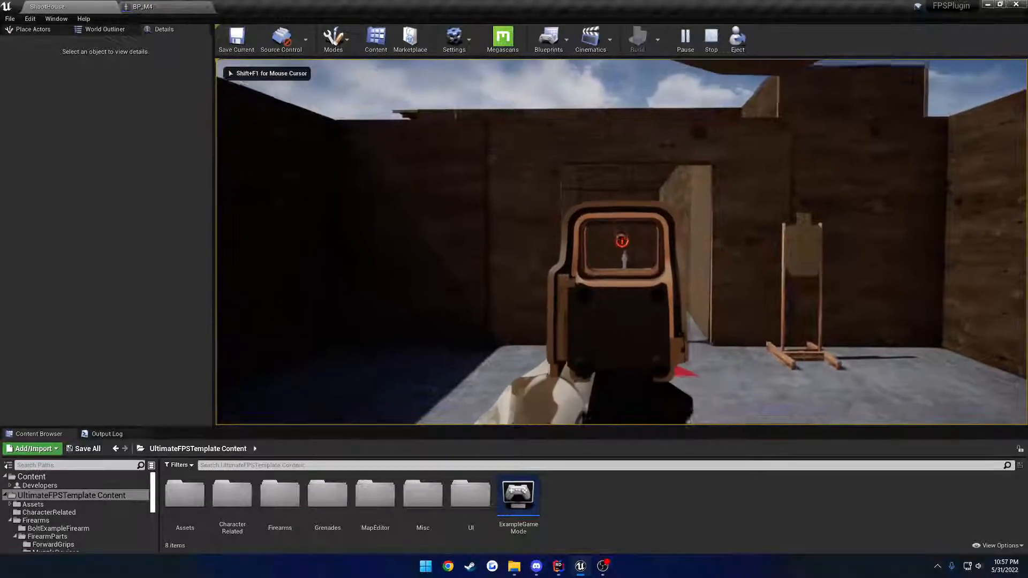
pyautogui.click(151, 7)
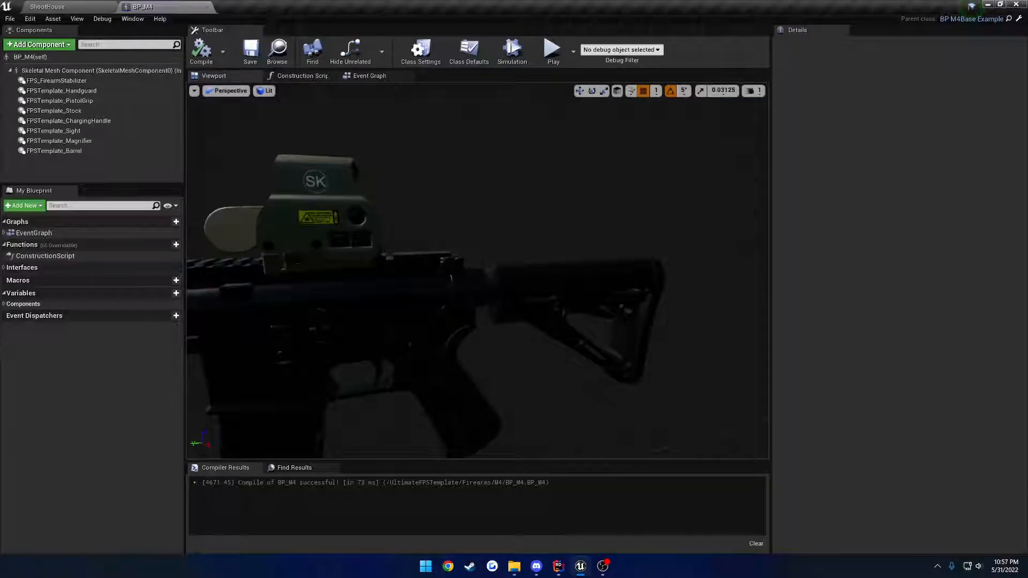
# - Inspect the BP_M4_Stock_CTR part asset, then show FPSTemplate_Sight's settings in BP_M4
pyautogui.click(54, 110)
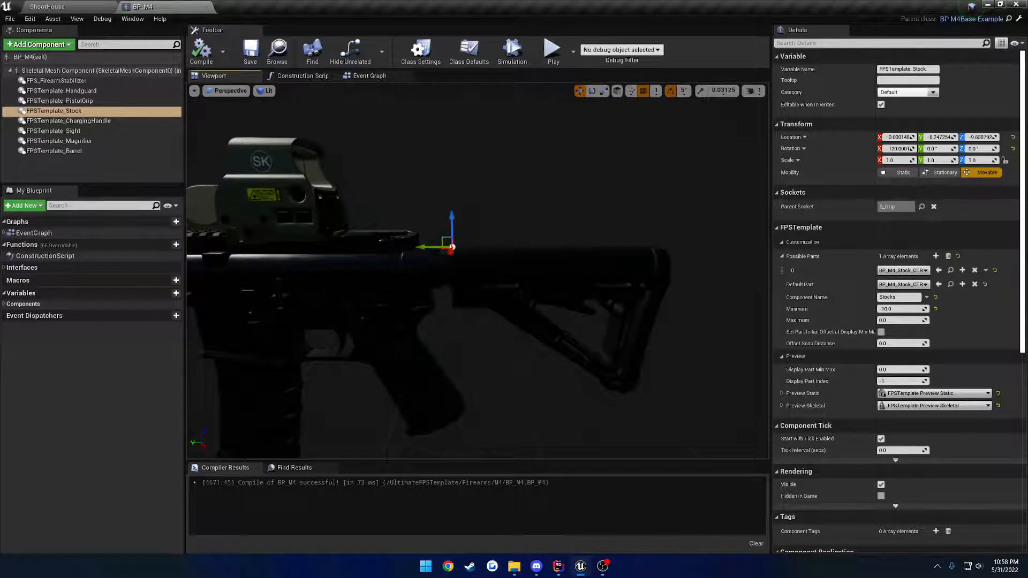
pyautogui.click(46, 6)
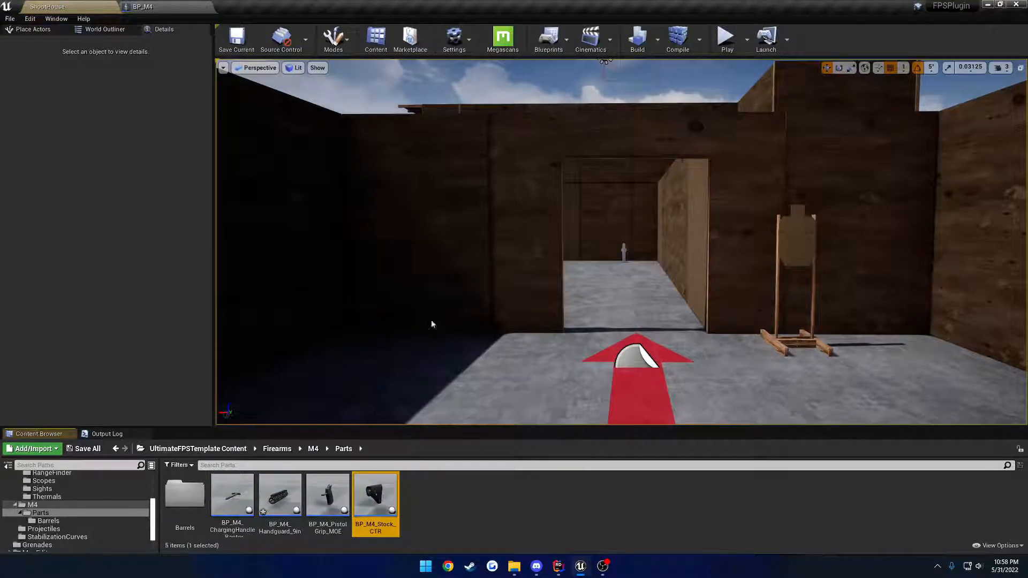
pyautogui.doubleClick(375, 497)
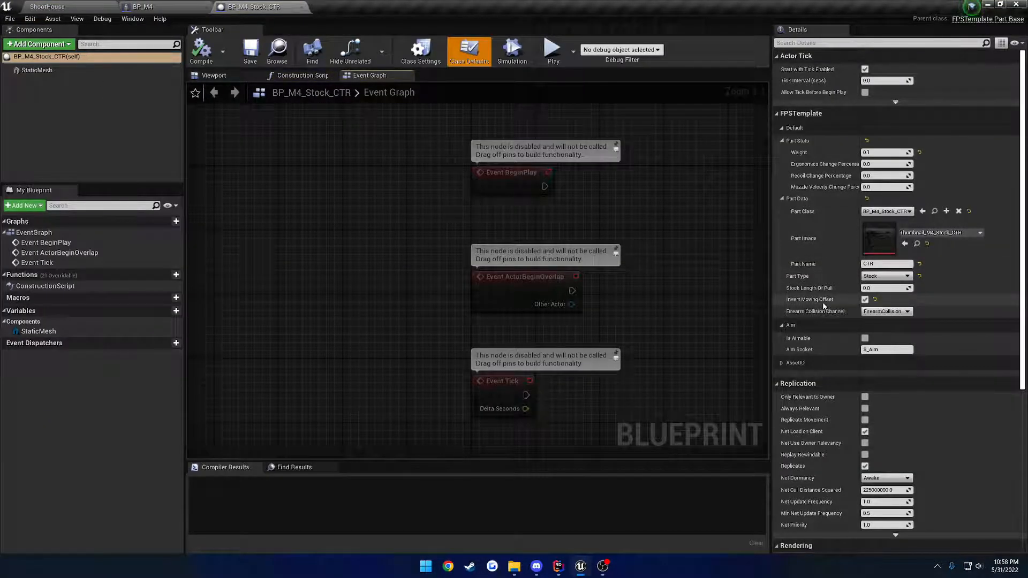
pyautogui.click(140, 7)
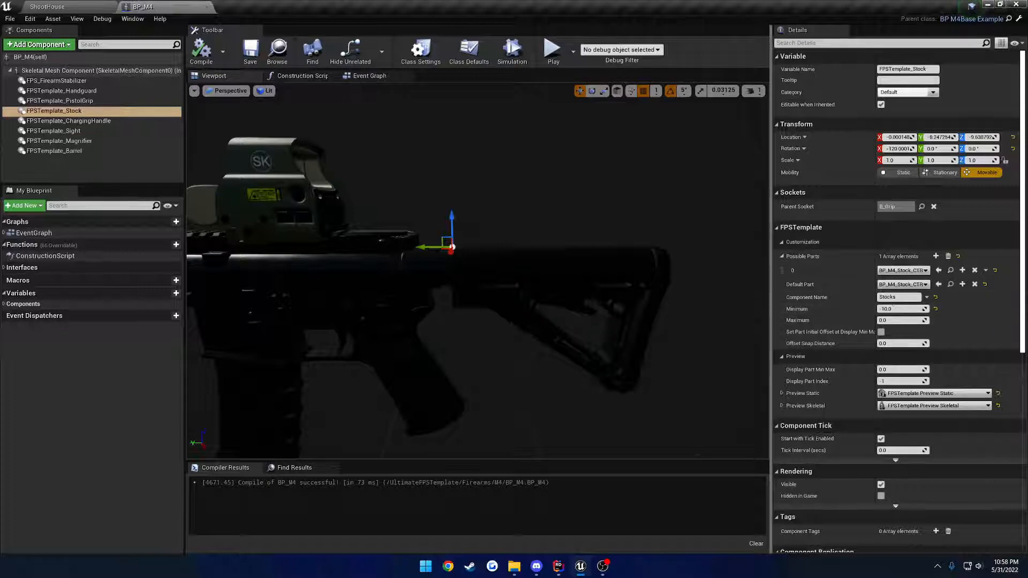
pyautogui.click(54, 130)
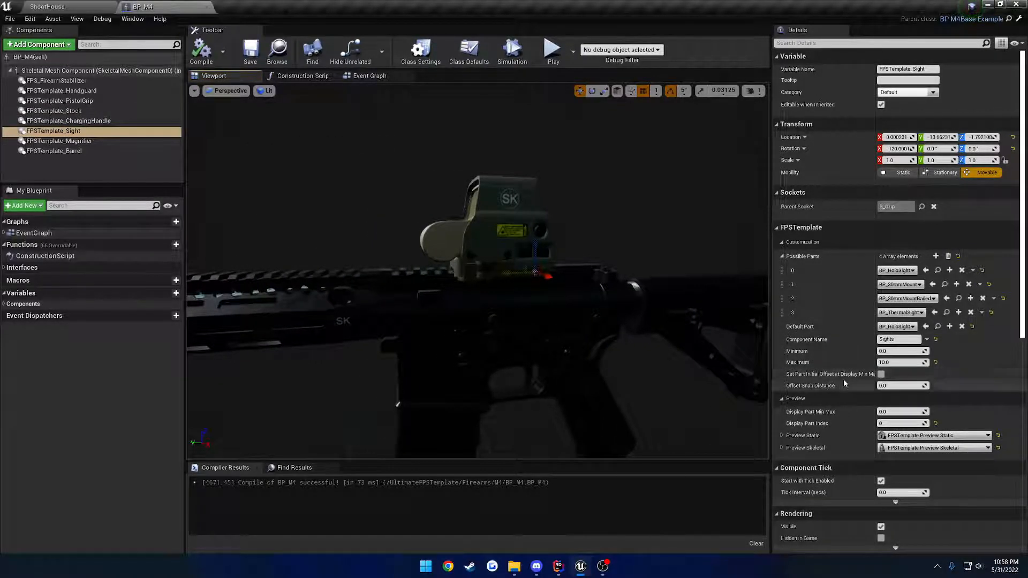
pyautogui.moveTo(832, 373)
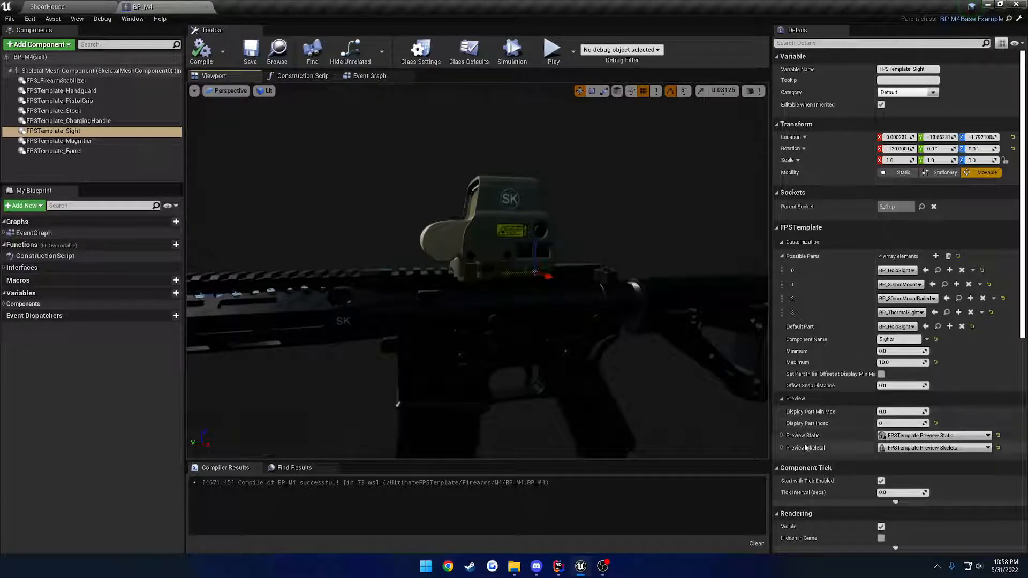
pyautogui.moveTo(810, 412)
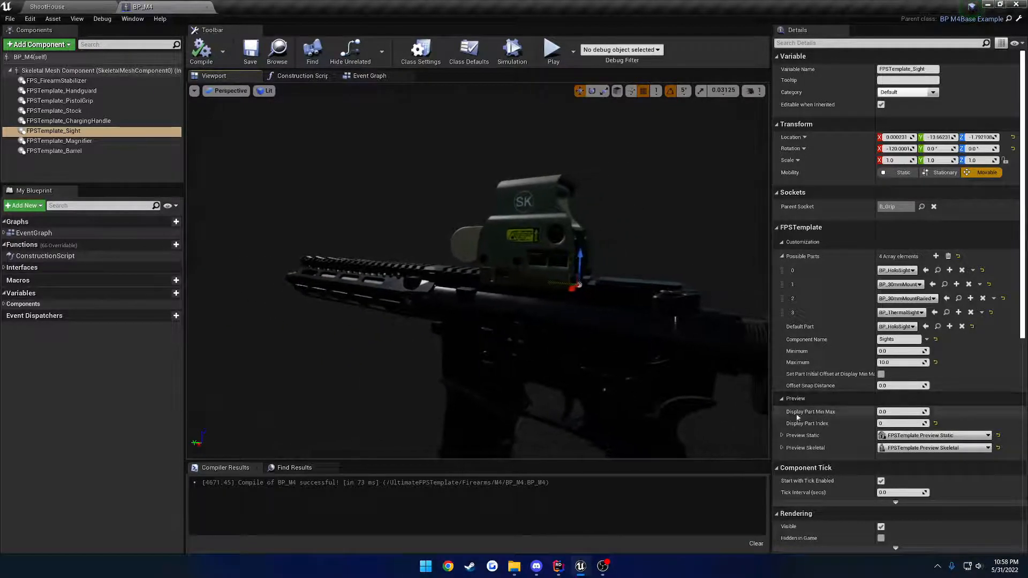
pyautogui.moveTo(798, 435)
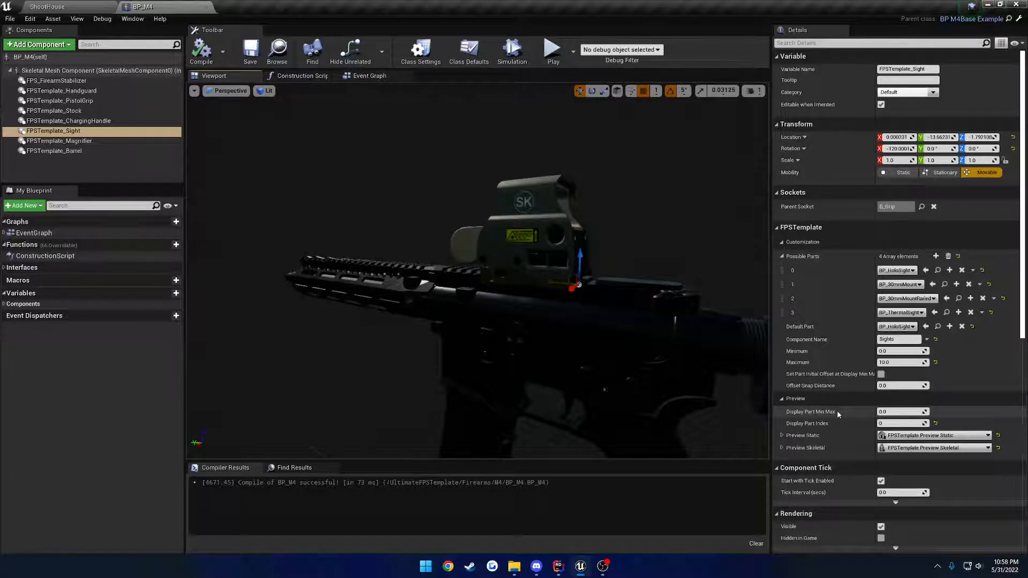
pyautogui.moveTo(819, 412)
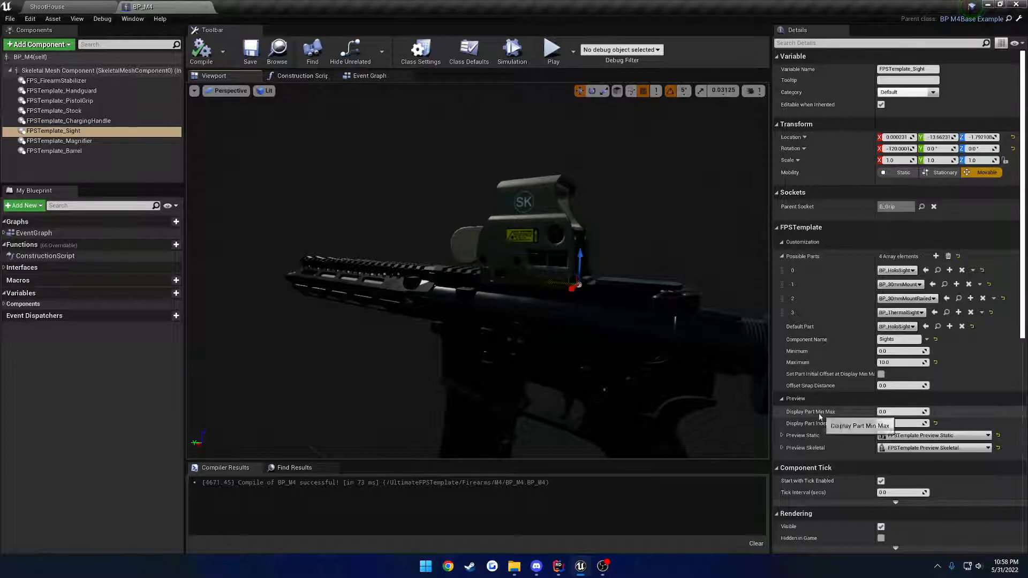
pyautogui.click(901, 411)
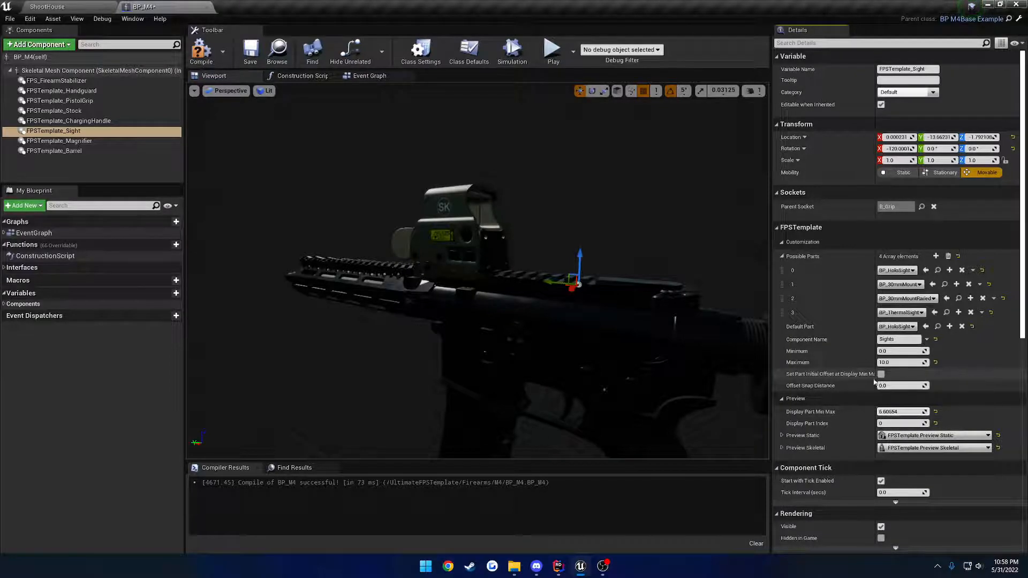
pyautogui.click(881, 373)
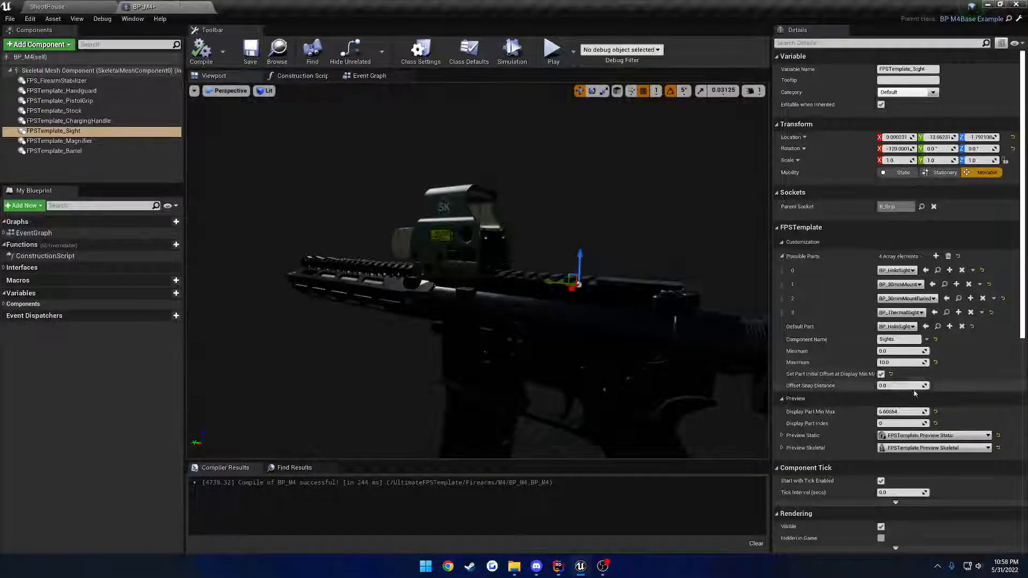
pyautogui.click(881, 374)
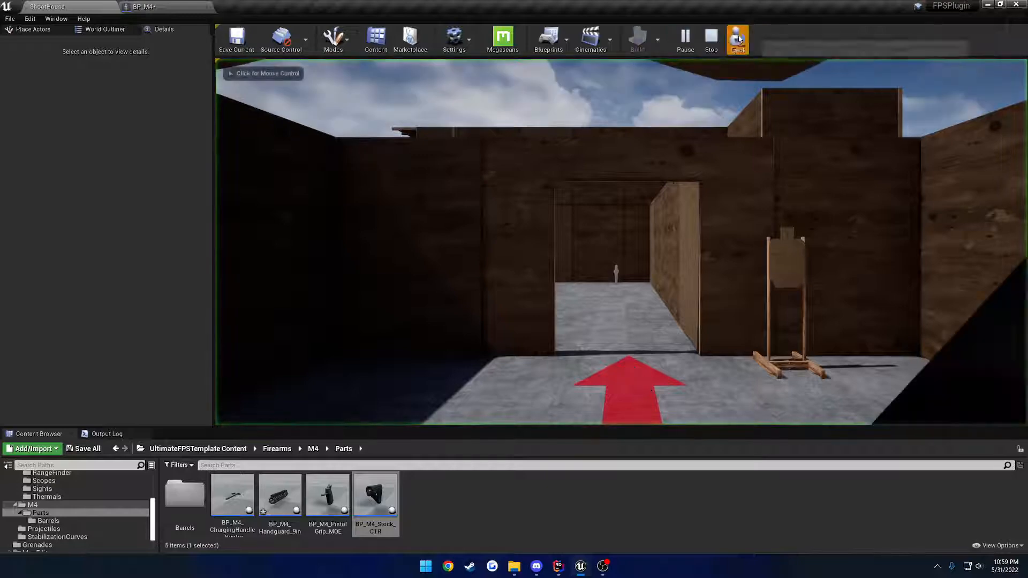
pyautogui.click(737, 38)
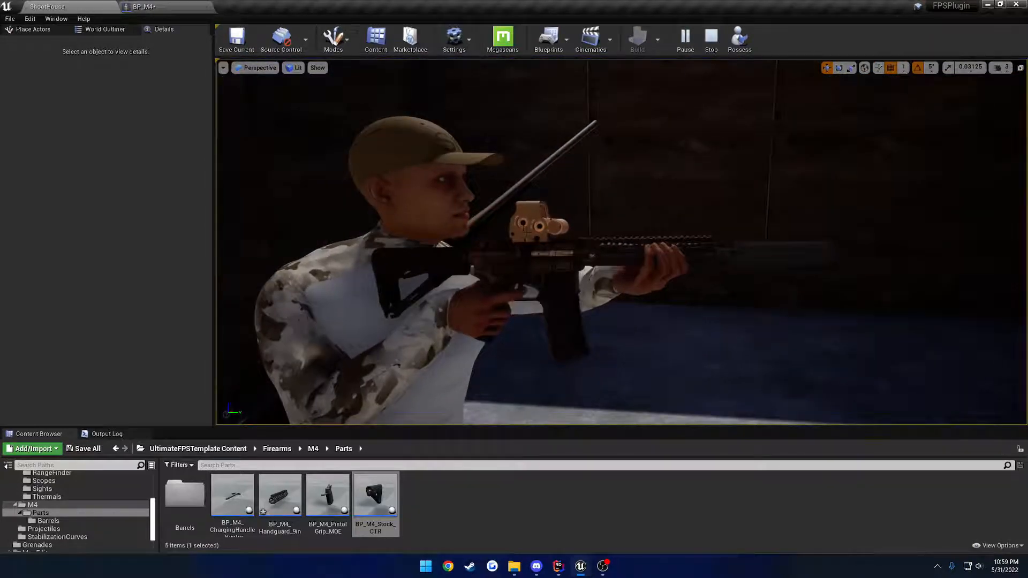
pyautogui.click(141, 6)
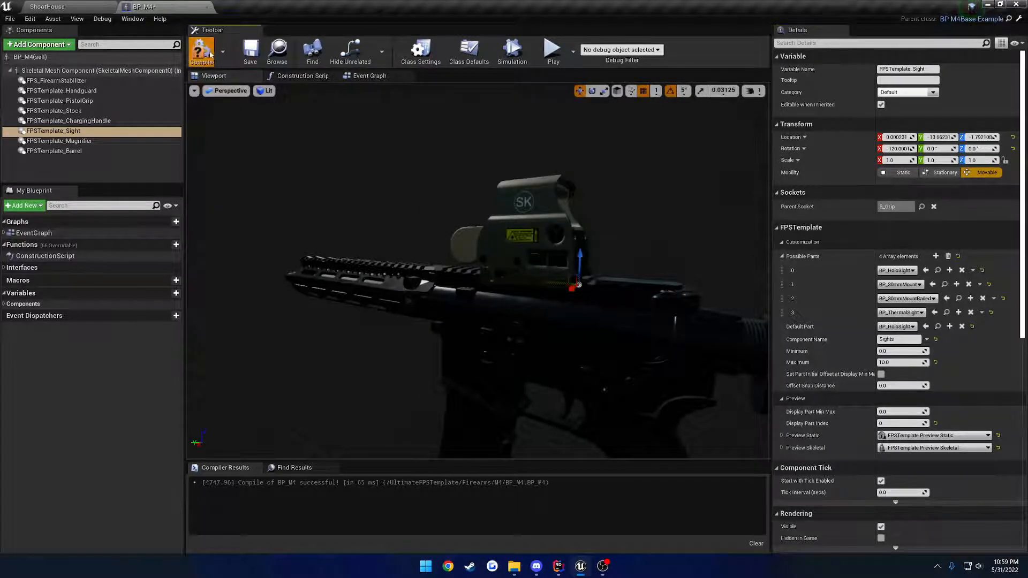
pyautogui.click(202, 51)
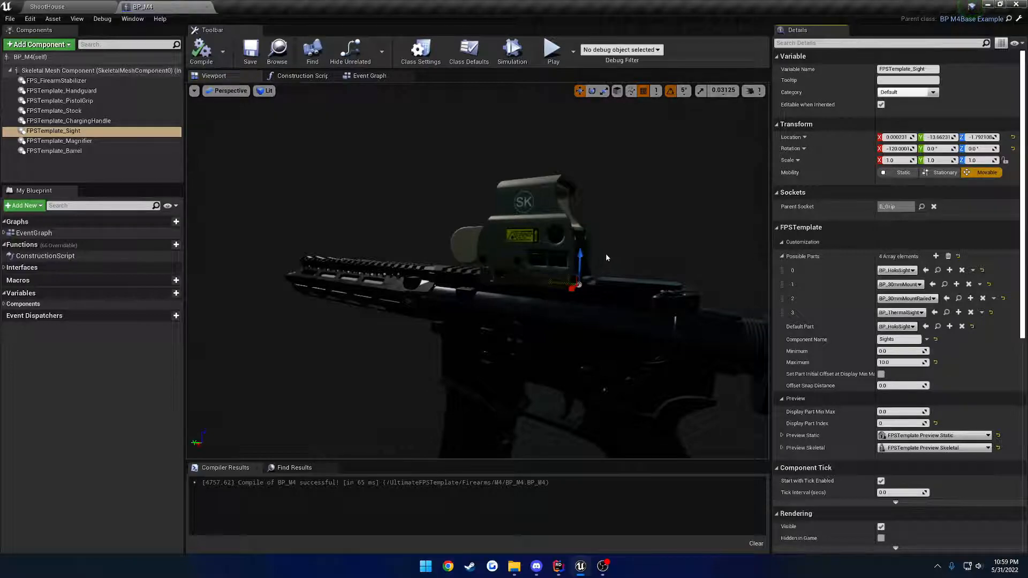
pyautogui.moveTo(837, 427)
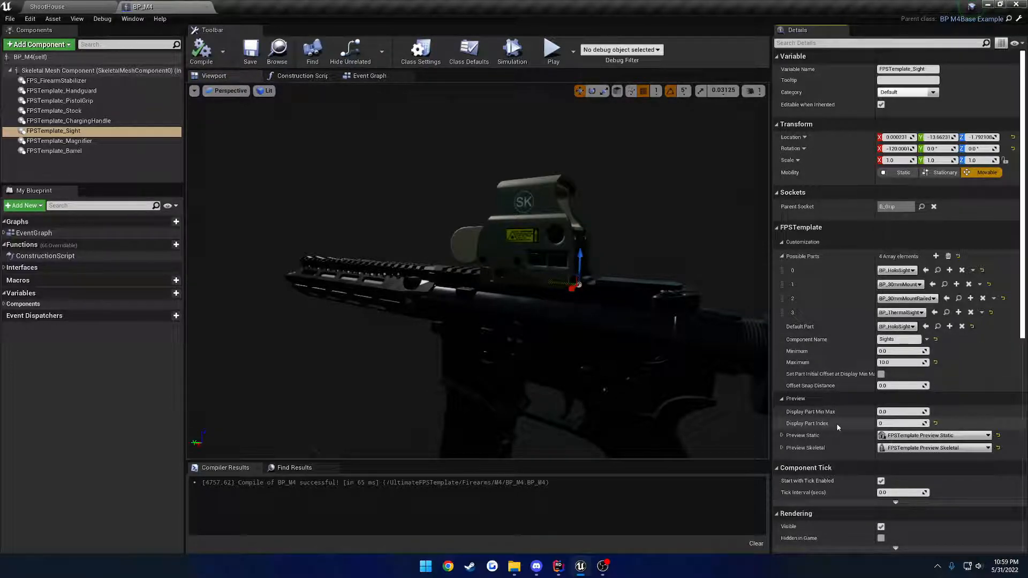
pyautogui.moveTo(820, 385)
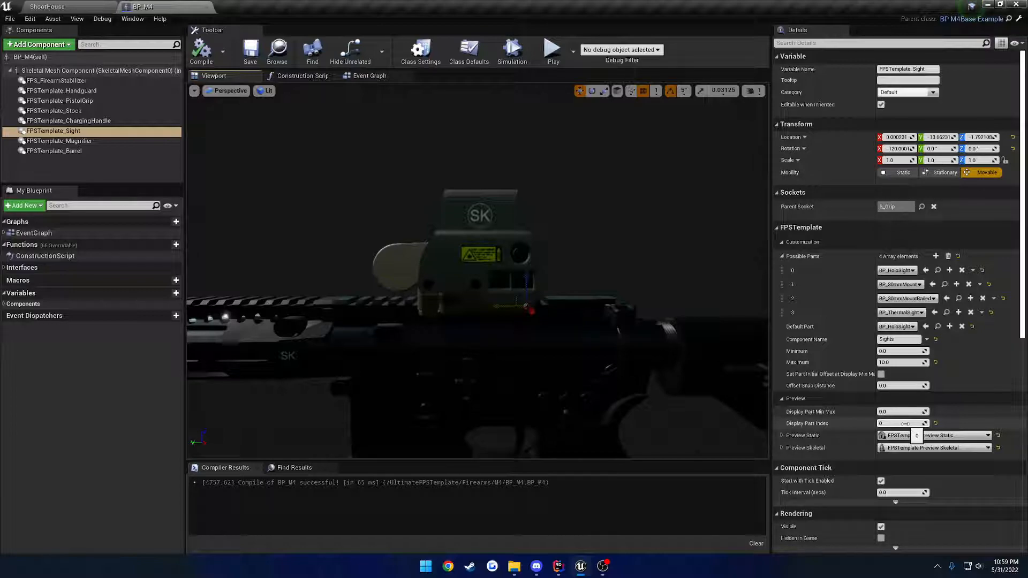
# - Cycle Display Part Index through 1, -1 and 0, and expand the Preview Static and Skeletal meshes
pyautogui.click(901, 423)
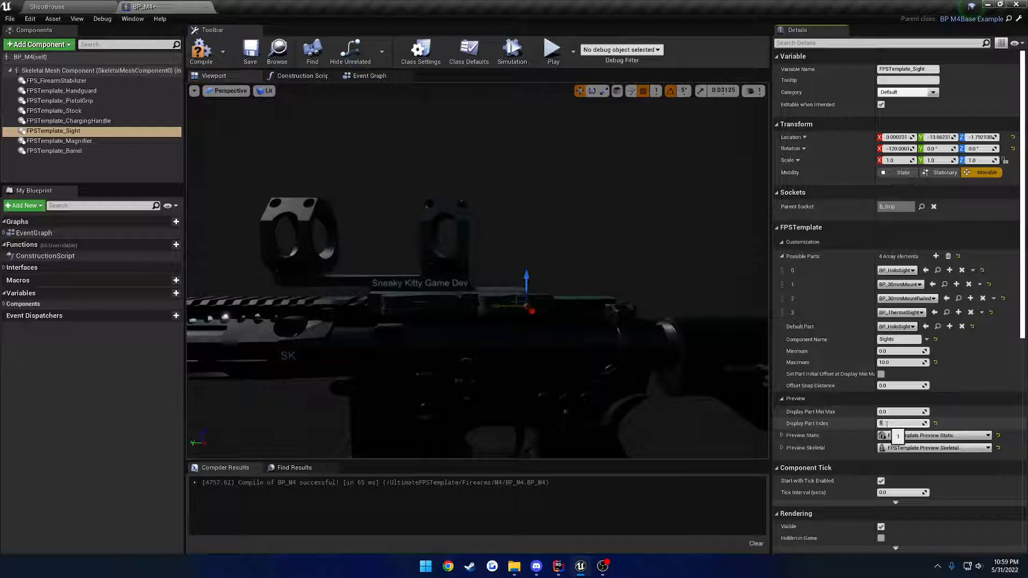
pyautogui.click(898, 434)
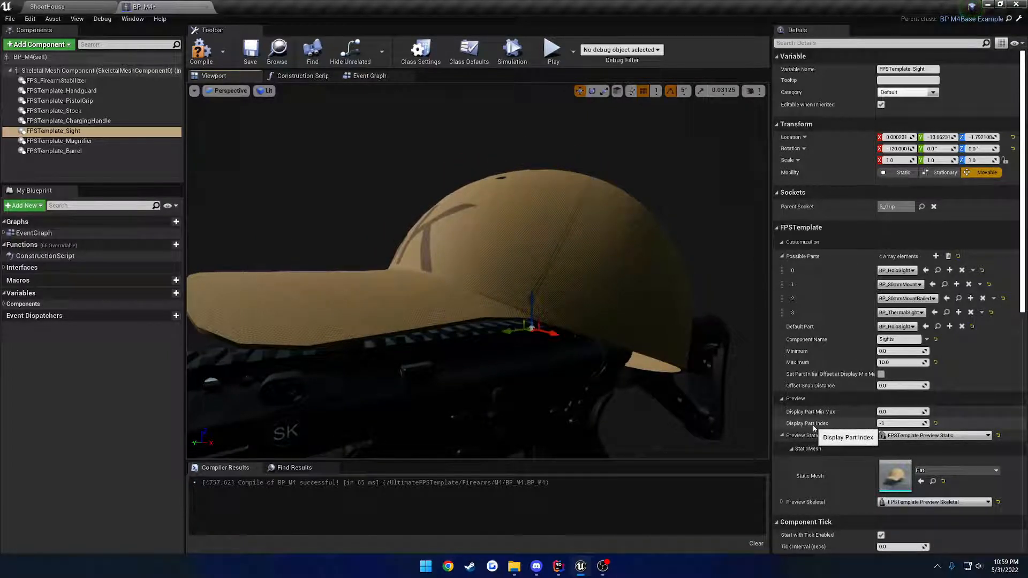
pyautogui.scroll(-3)
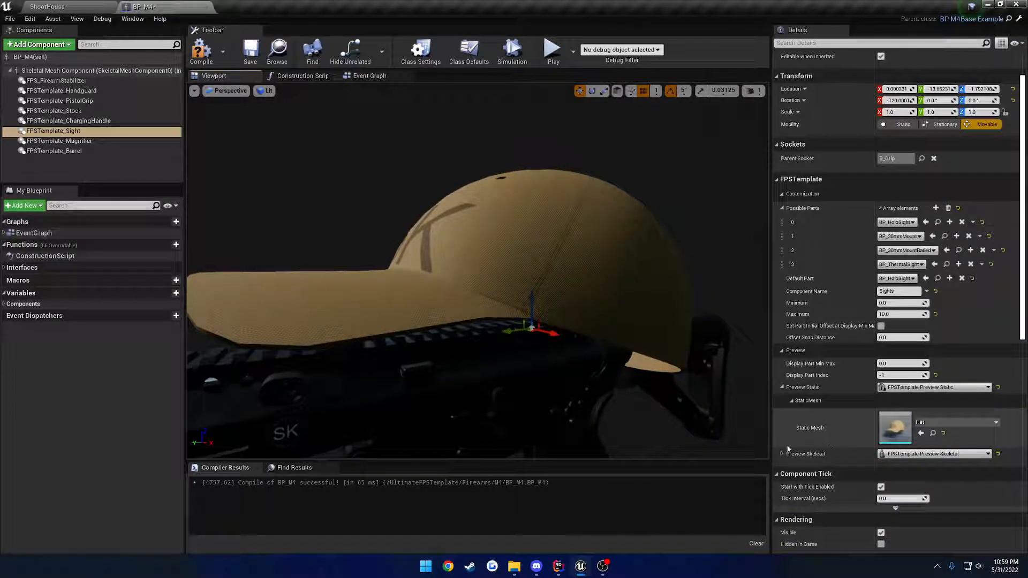
pyautogui.click(788, 448)
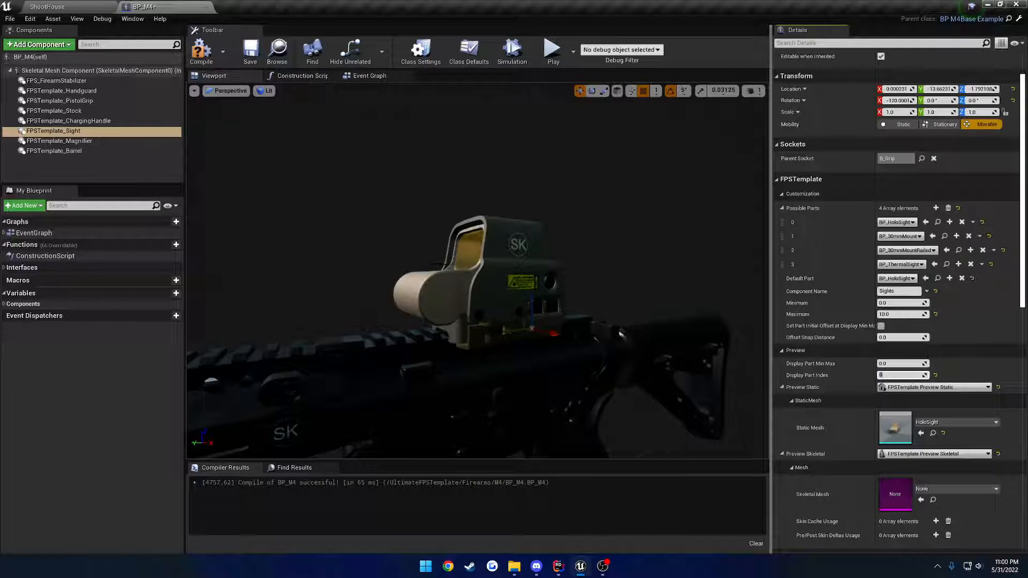
pyautogui.scroll(-3)
pyautogui.write('1')
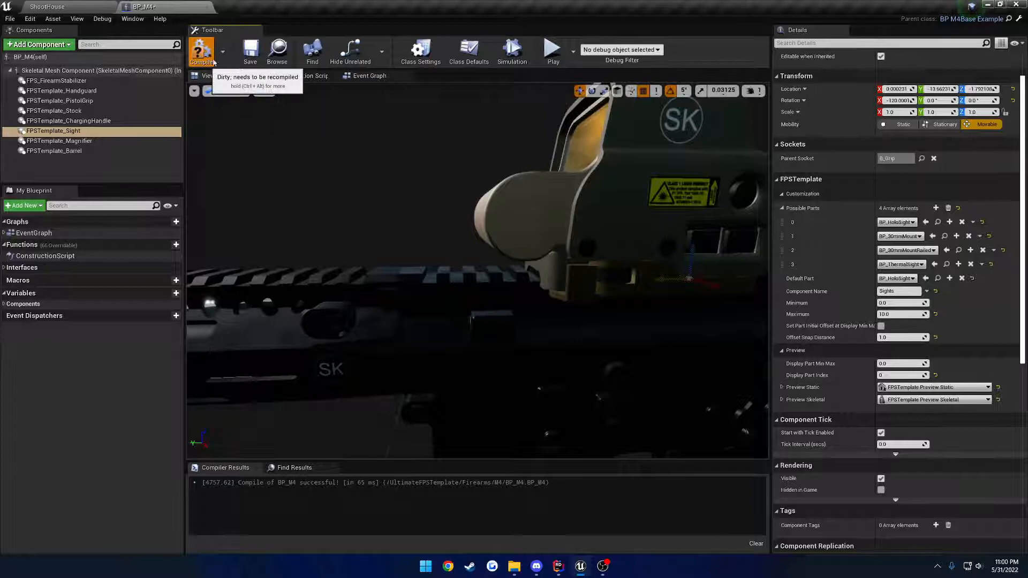
# - Compile BP_M4 with the sight's 1.0 offset snap distance
pyautogui.click(201, 51)
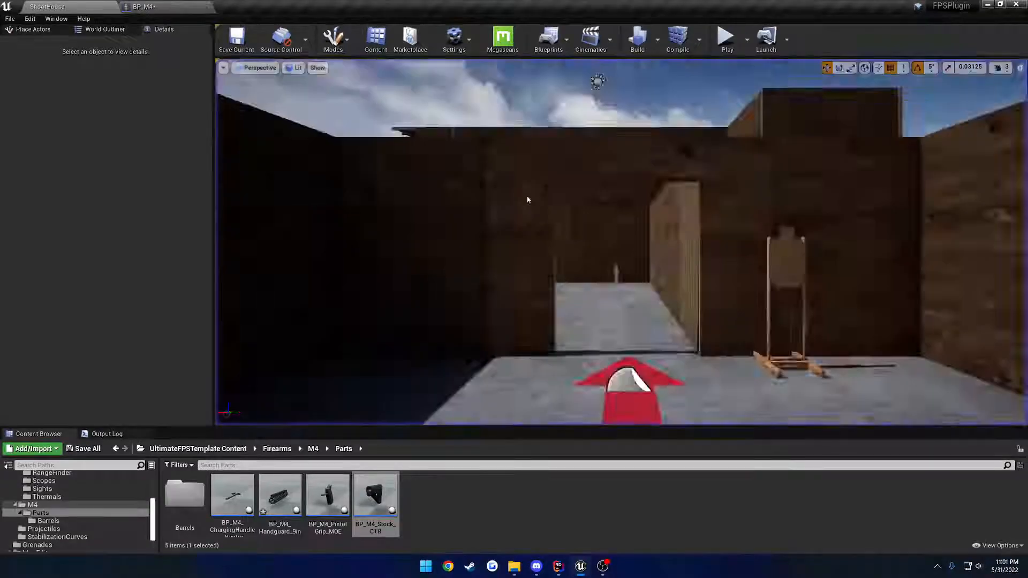
# - Back in BP_M4, set the sight's Offset Snap Distance to 4.0
pyautogui.click(140, 6)
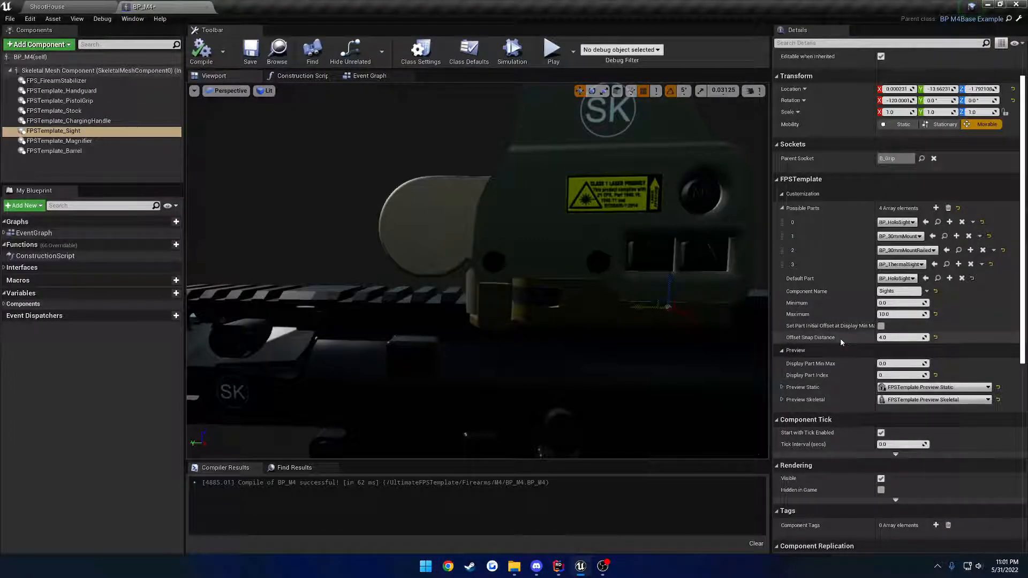
pyautogui.moveTo(834, 341)
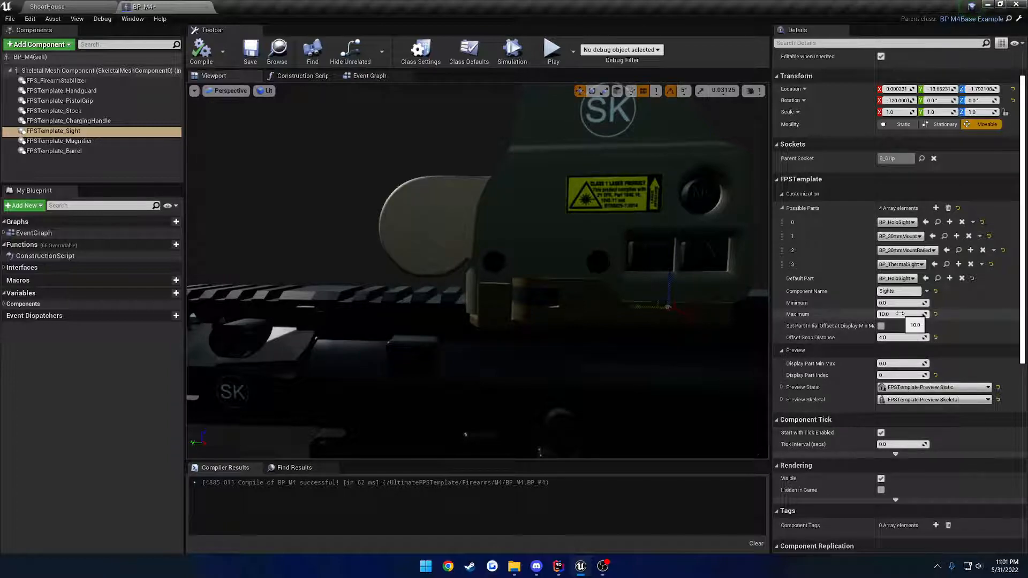
pyautogui.click(882, 326)
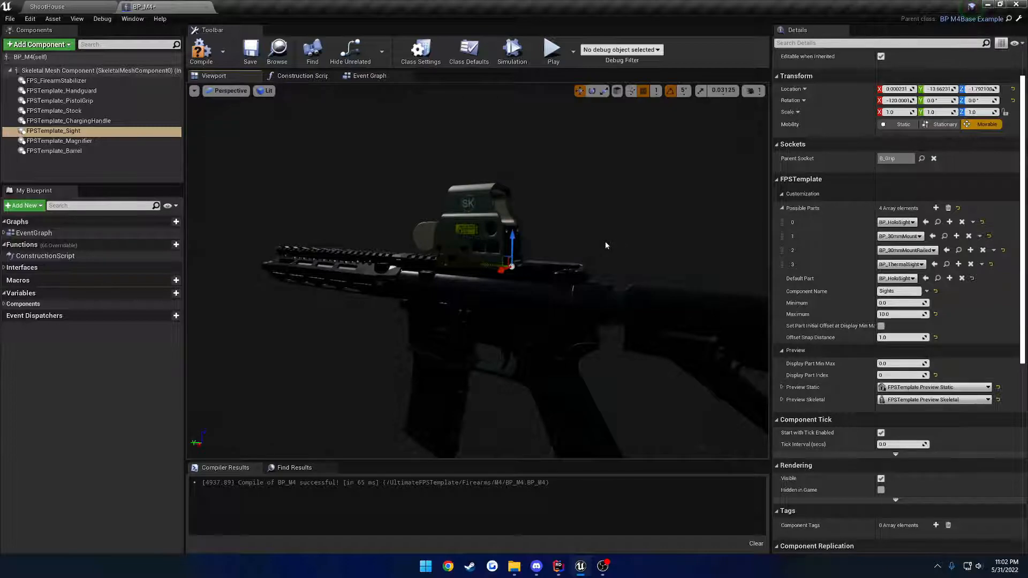
pyautogui.moveTo(610, 244)
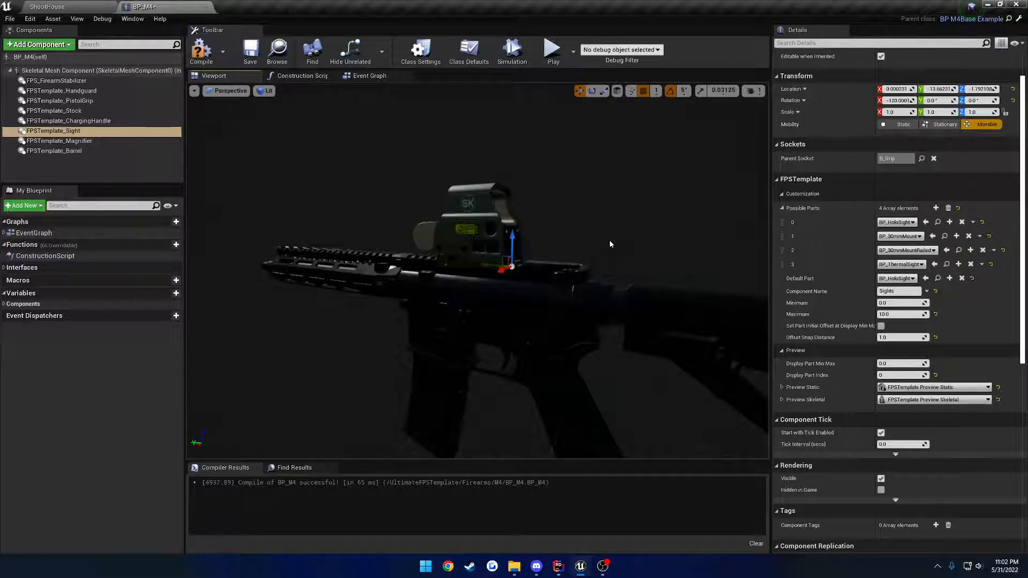